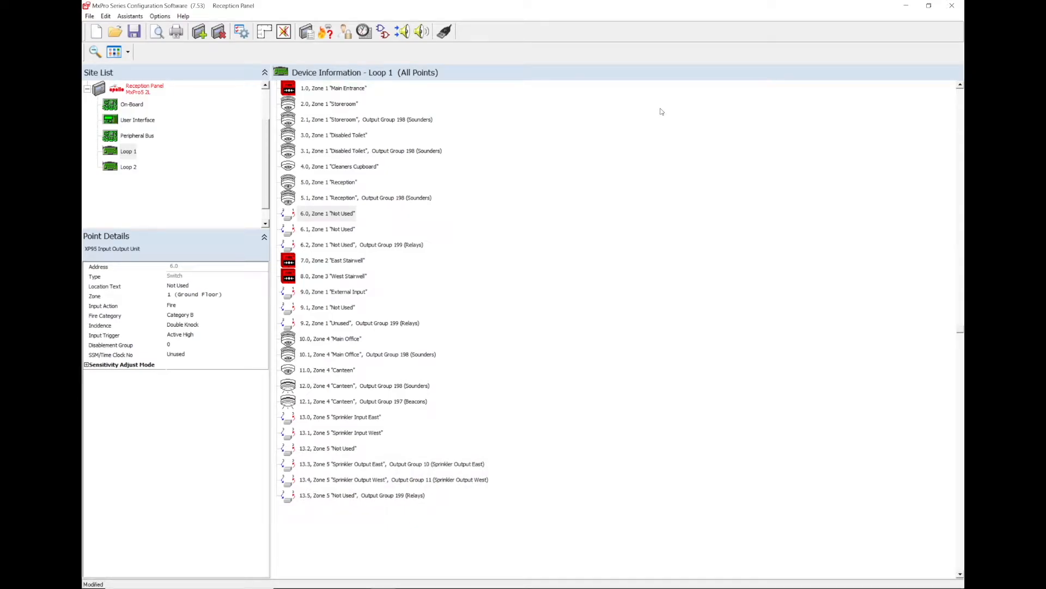
mouse_move(140, 150)
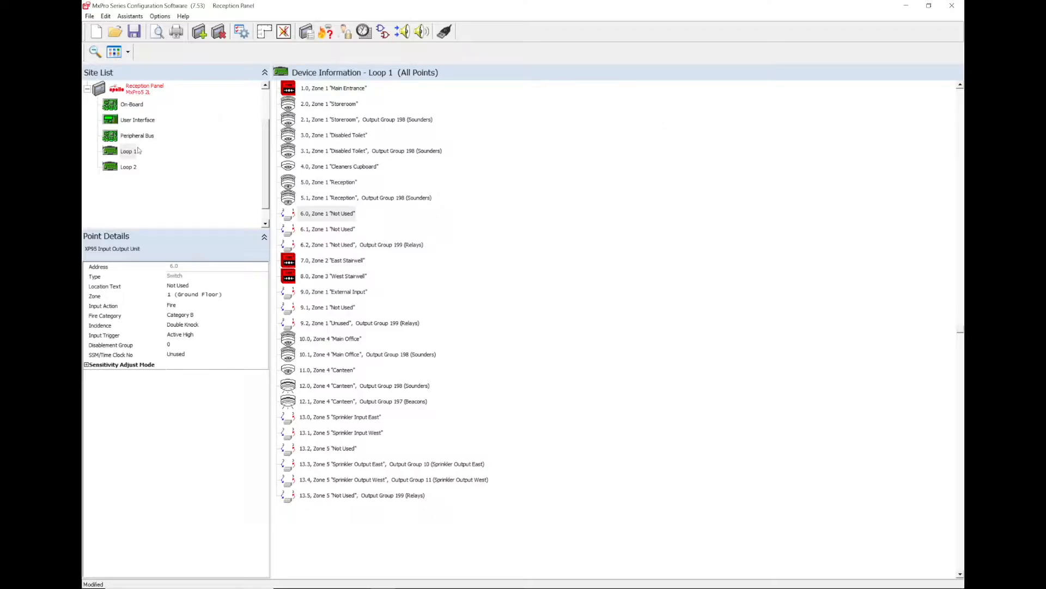
Step: Select spare point 6.0 on Loop 1 to give it the location text 'External input'
click(127, 150)
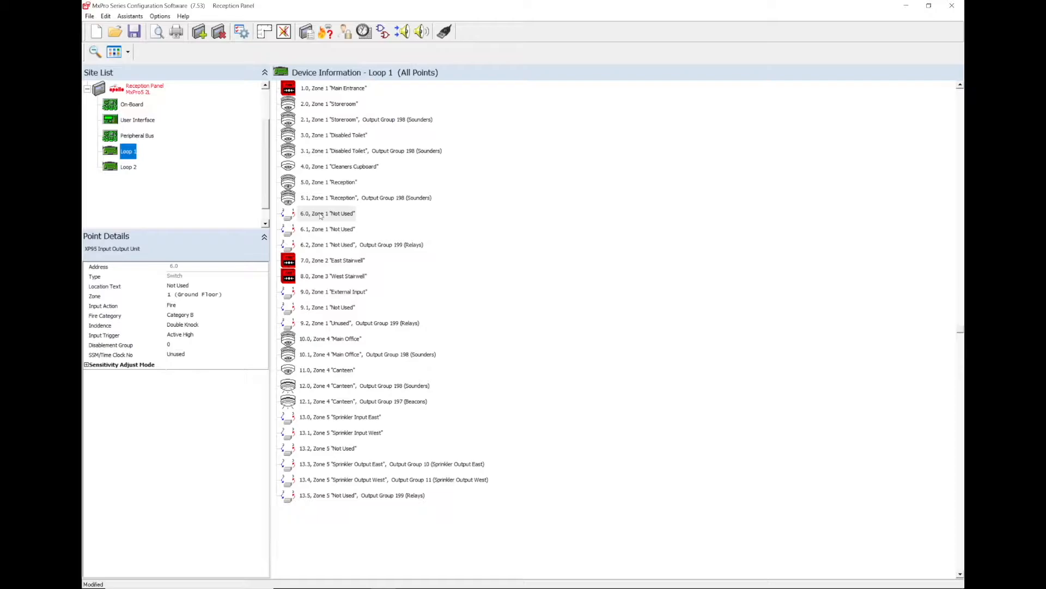
click(327, 212)
text(External input)
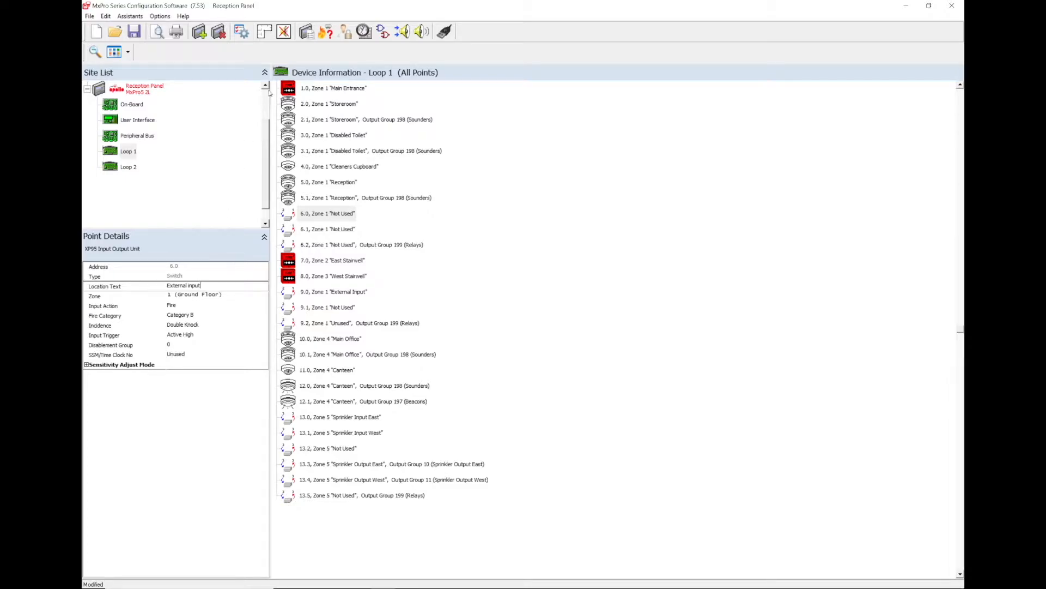
mouse_move(263, 32)
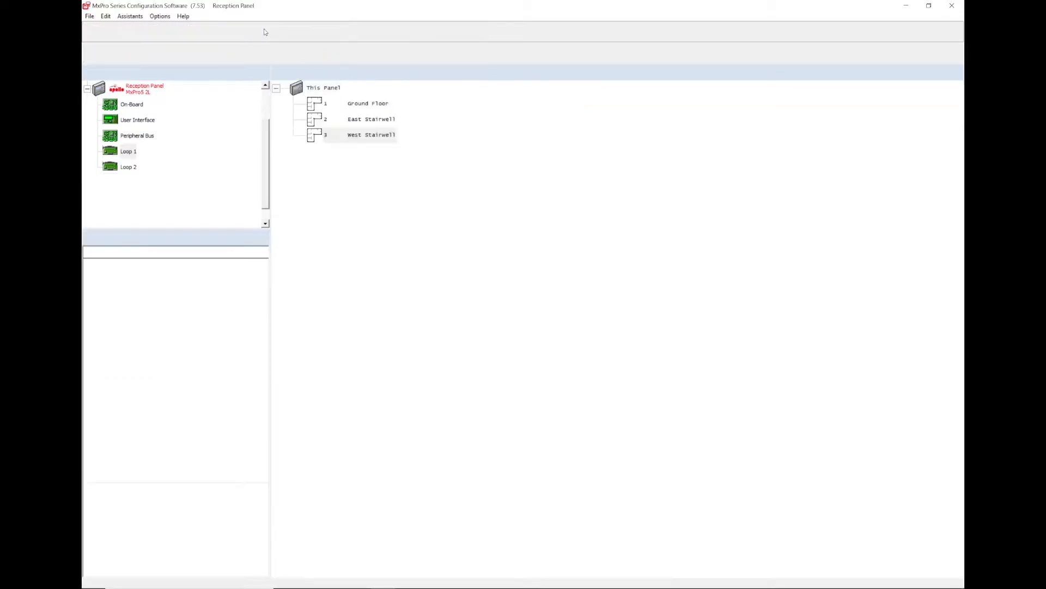
Step: Review the panel's Site Zone Text list of zone names
click(145, 89)
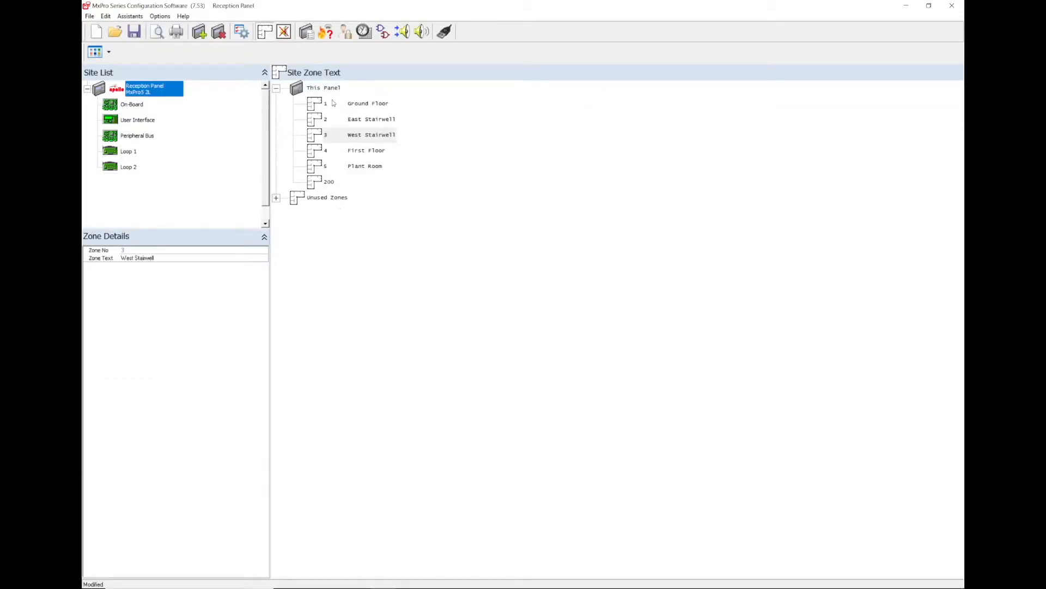
mouse_move(378, 131)
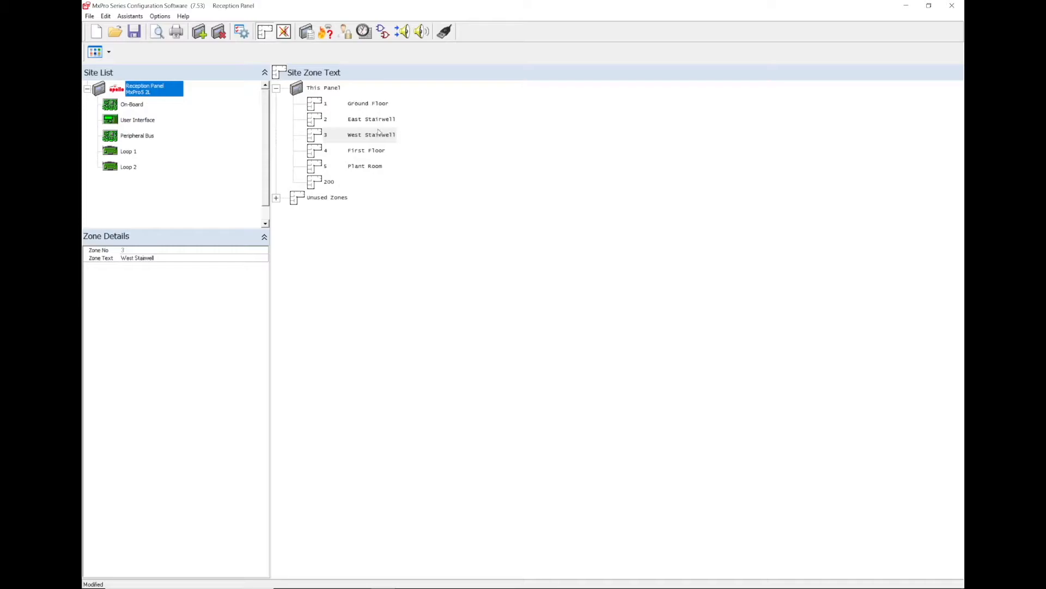
mouse_move(215, 153)
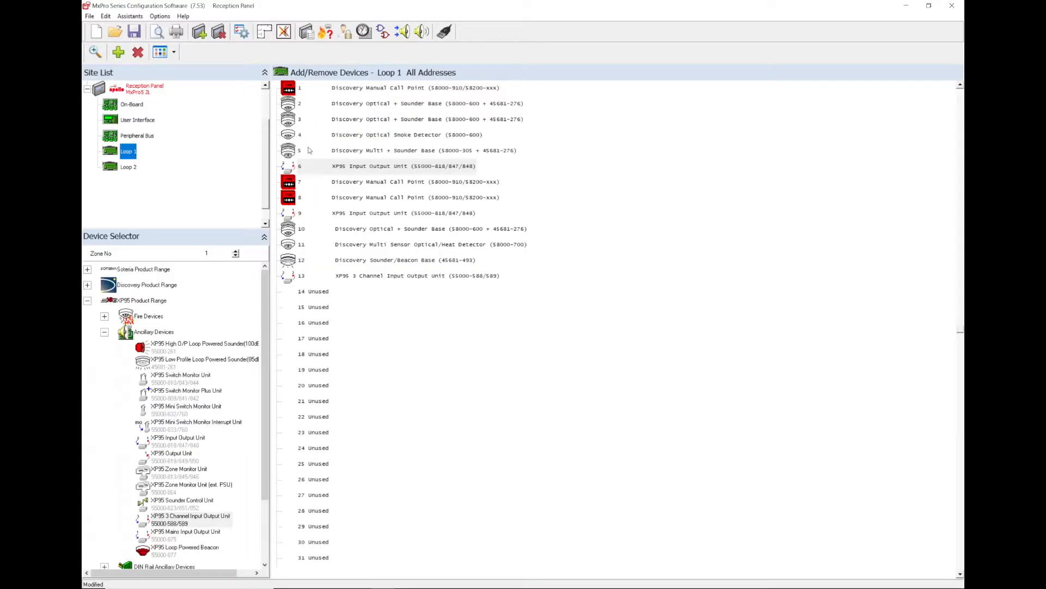
Step: Assign point 6.0 External input to zone 50 with General Alarm as its input action
click(400, 165)
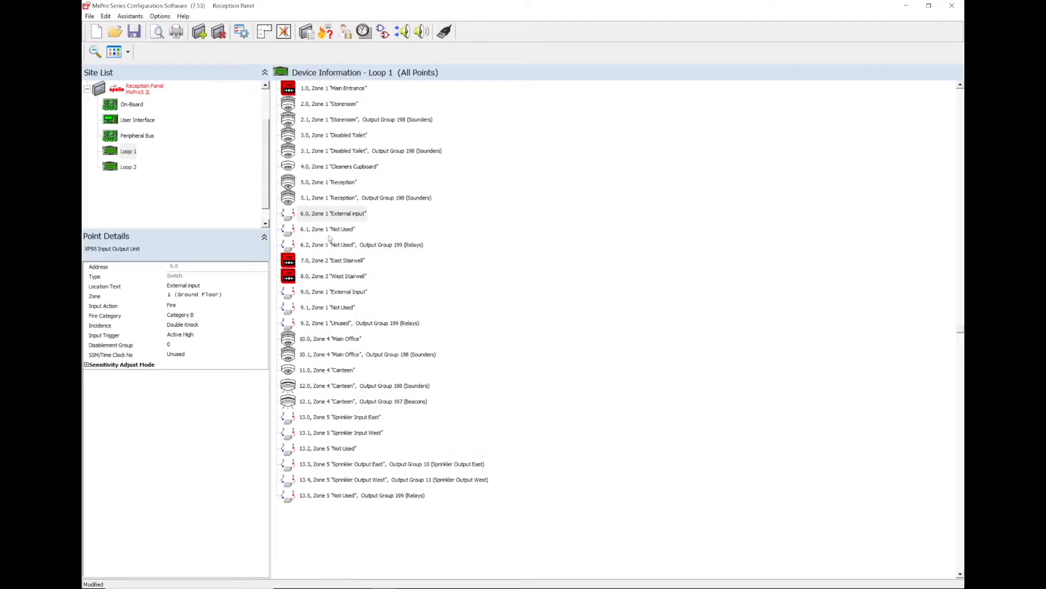
click(333, 213)
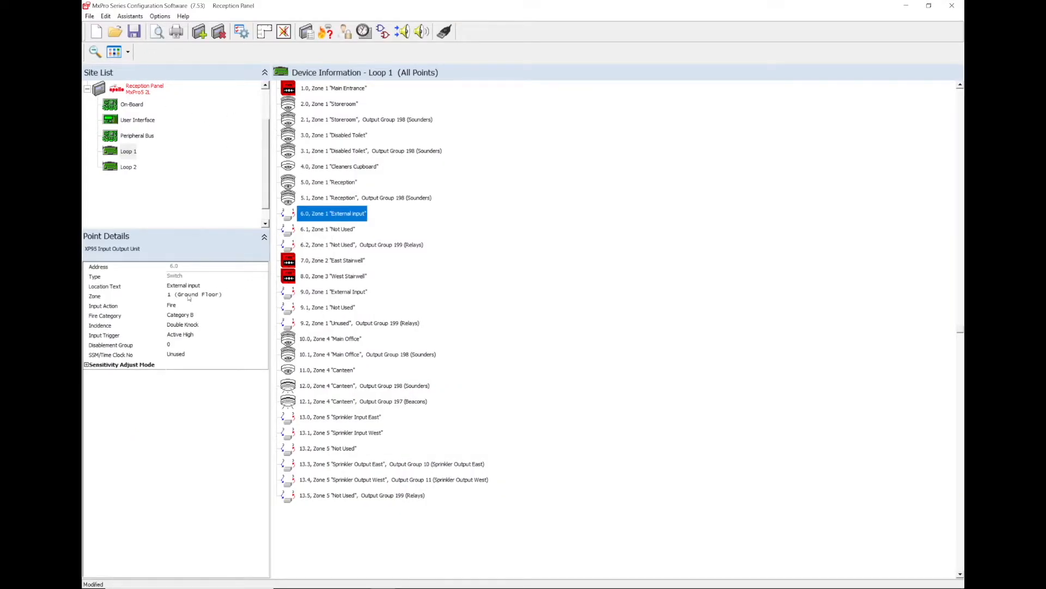
click(214, 295)
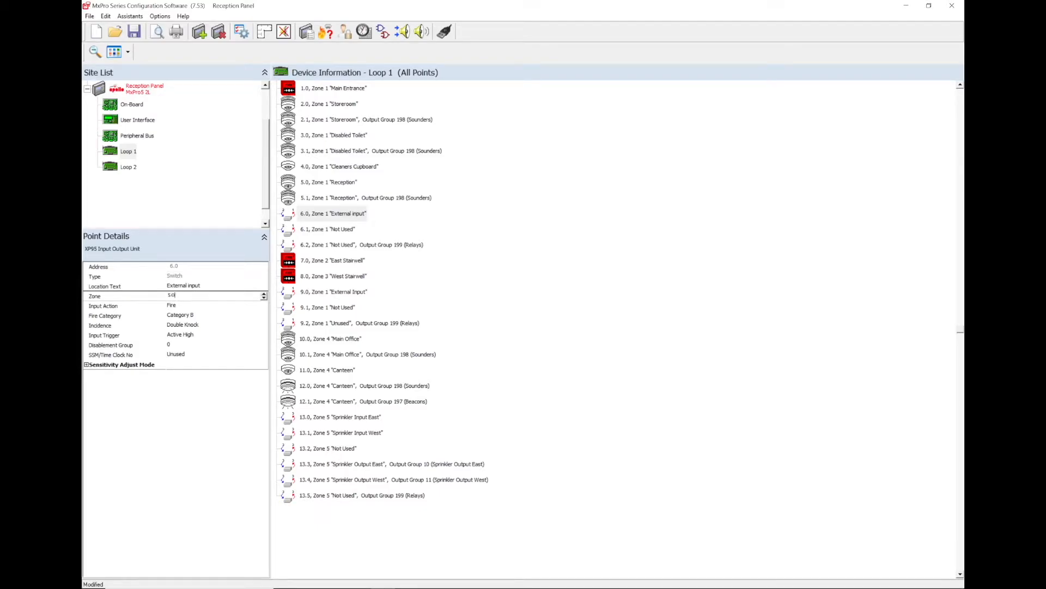
mouse_move(325, 218)
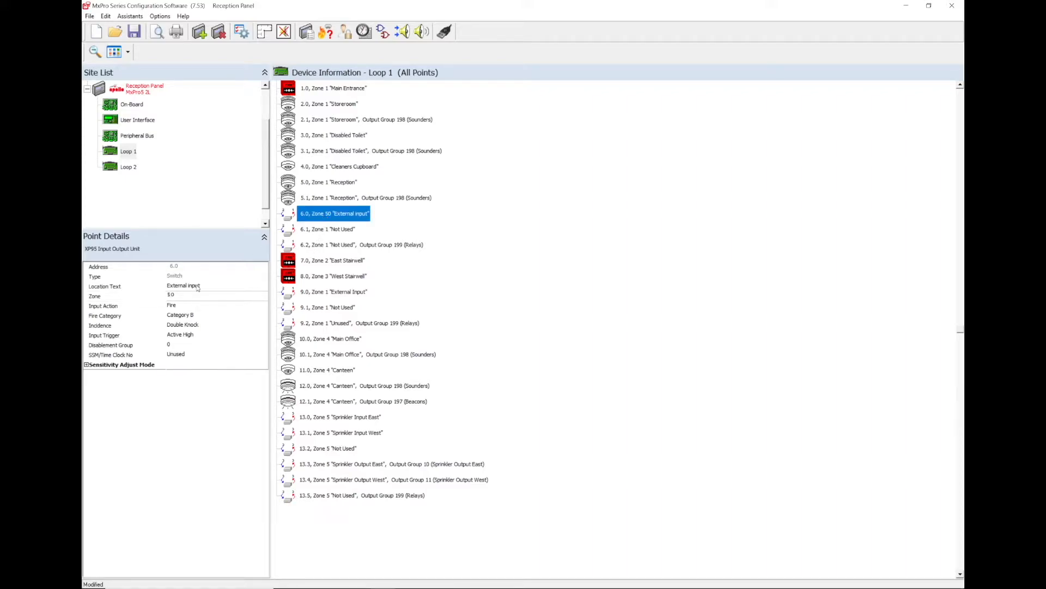
click(264, 306)
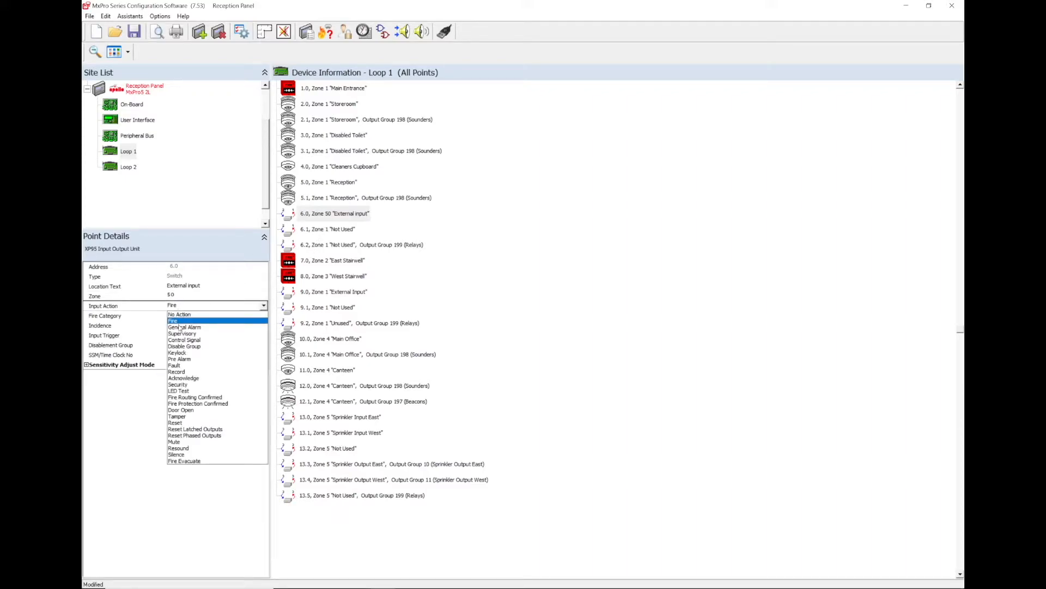
click(185, 326)
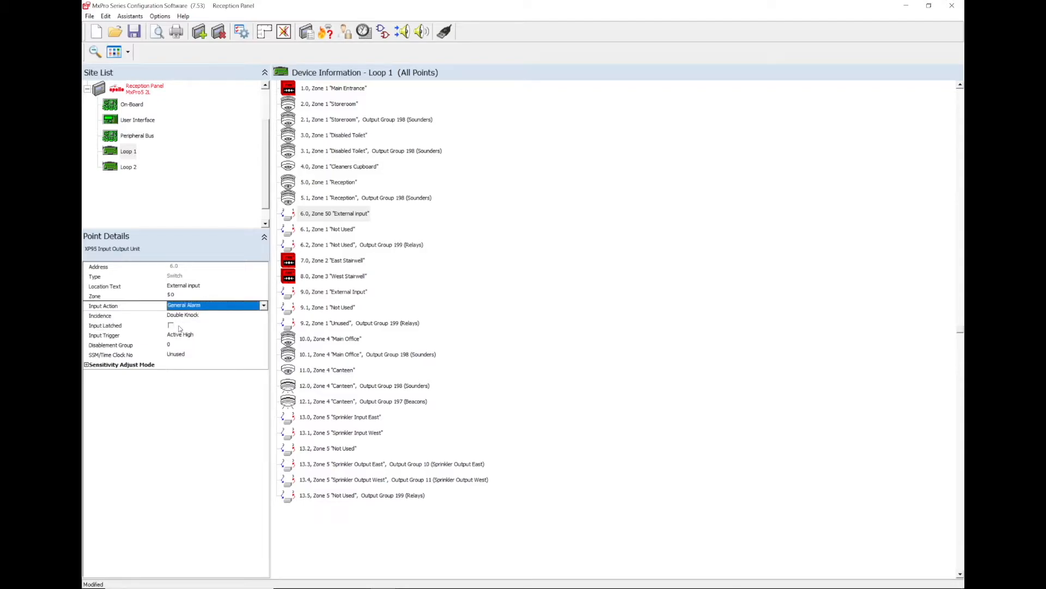
mouse_move(147, 329)
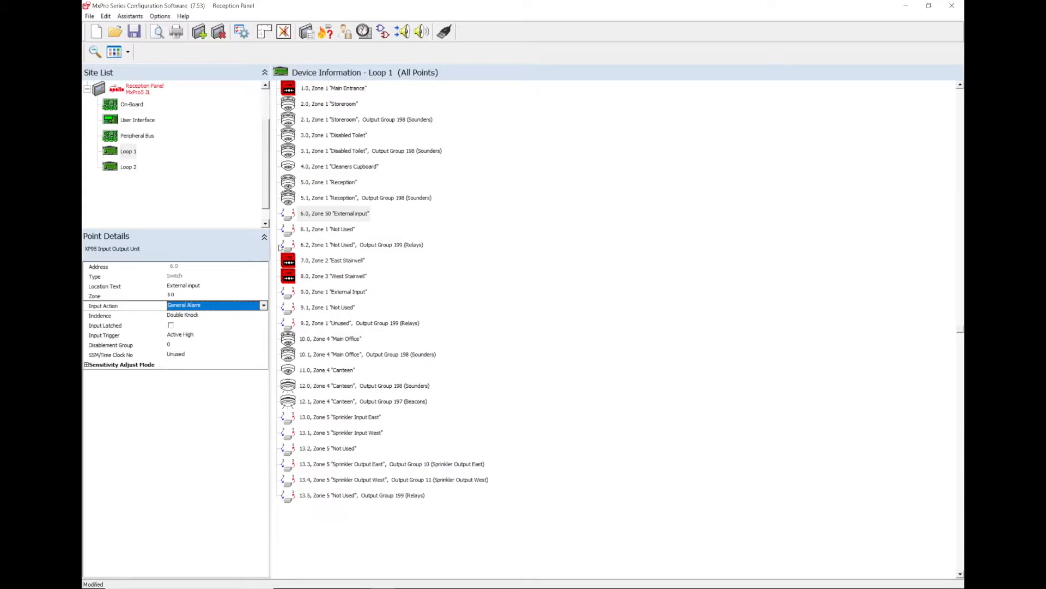
mouse_move(422, 32)
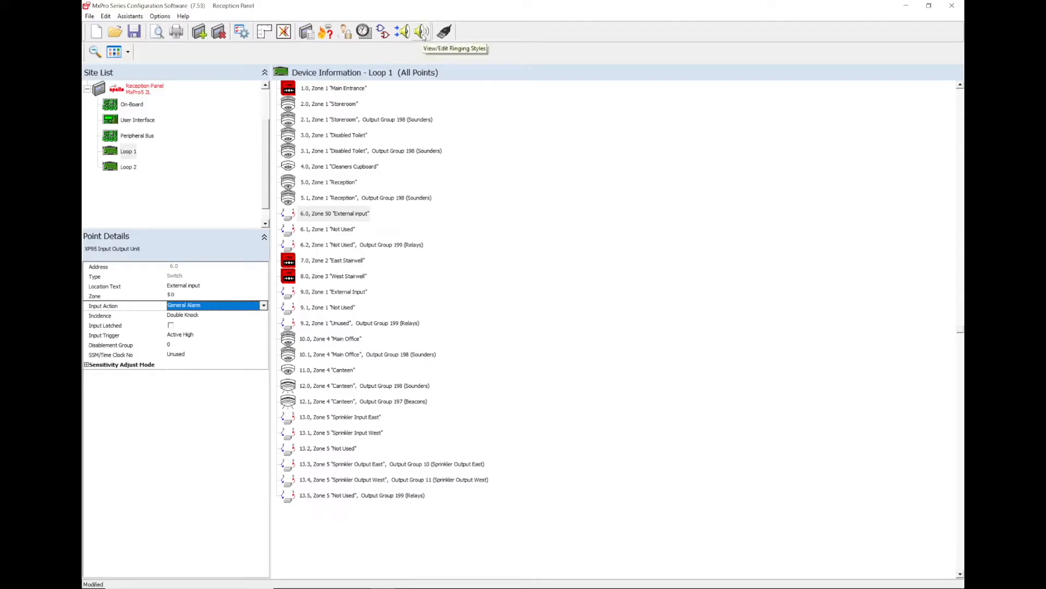
mouse_move(422, 32)
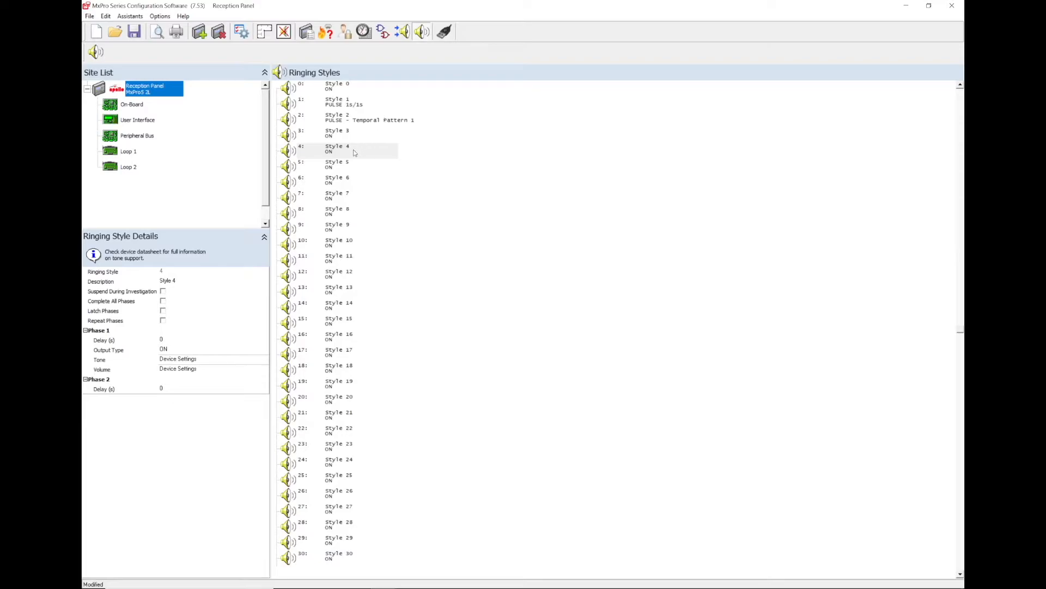
Step: Give ringing Style 4 the tone Tone 3 Medium Sweep and the description 'Lockdown'
click(336, 148)
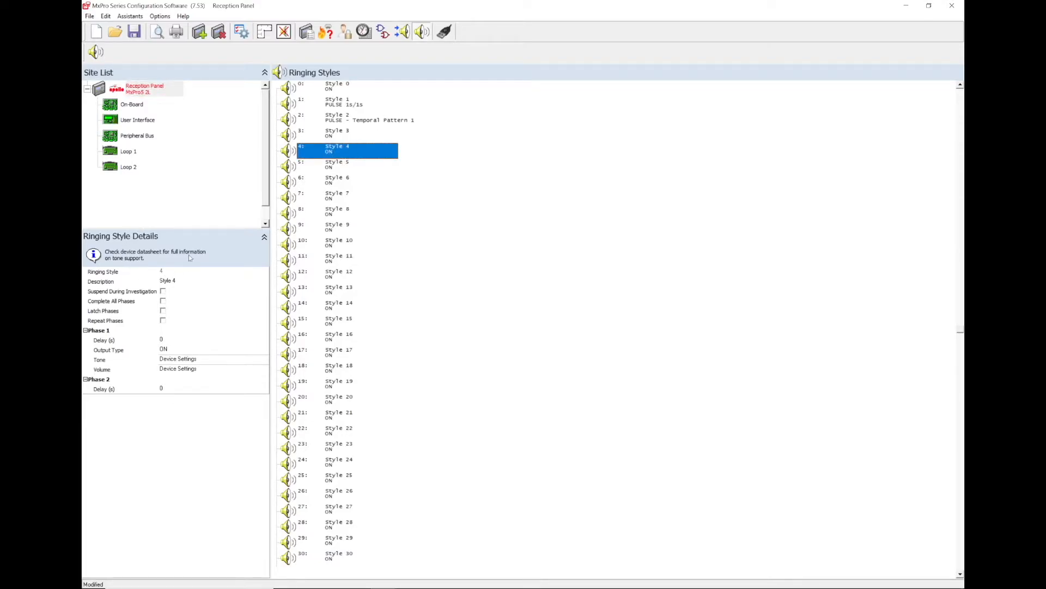
mouse_move(188, 242)
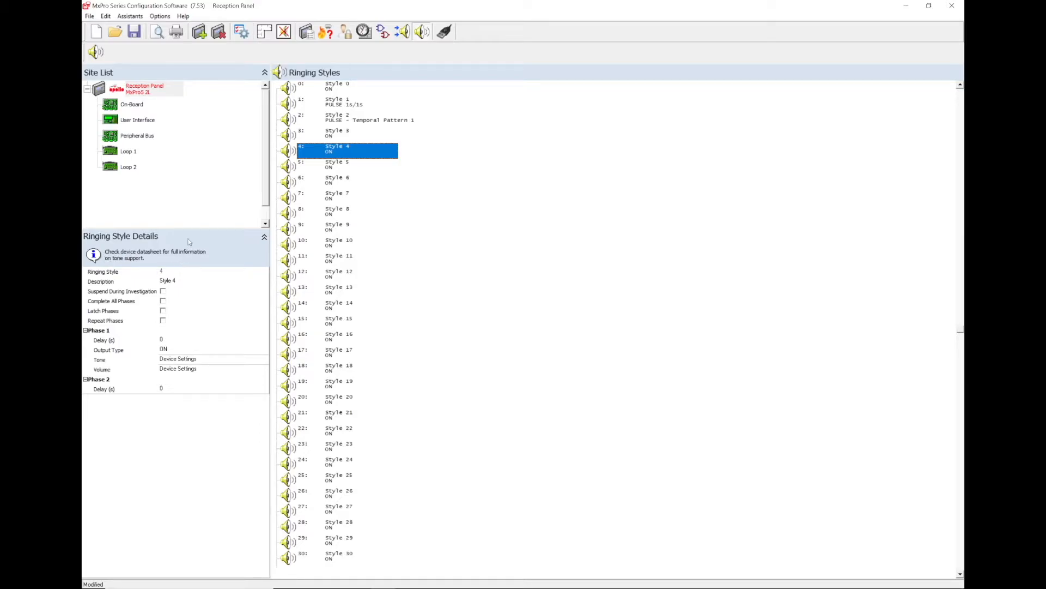
mouse_move(178, 347)
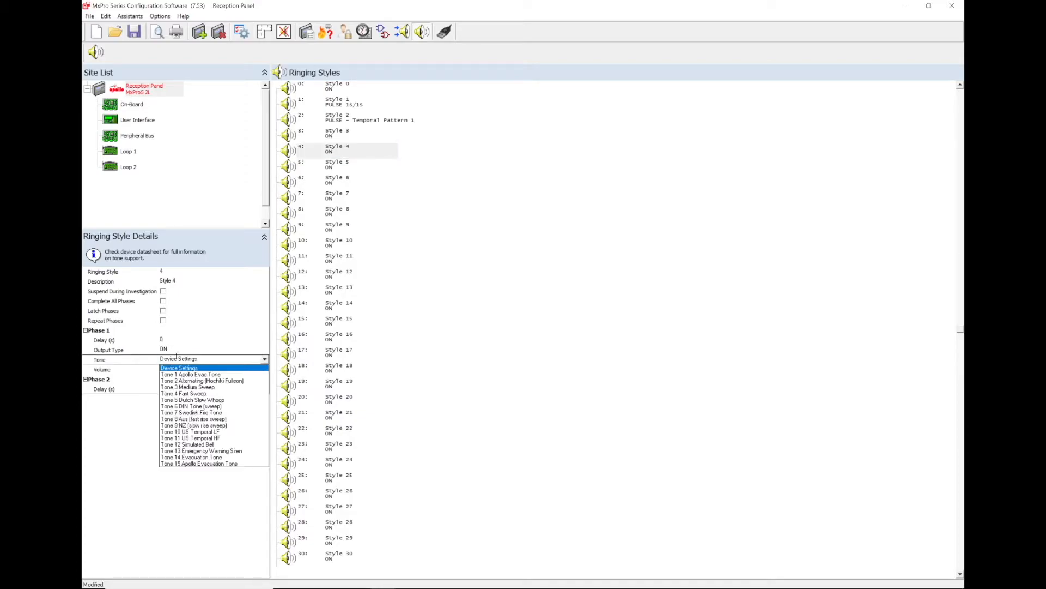
mouse_move(189, 387)
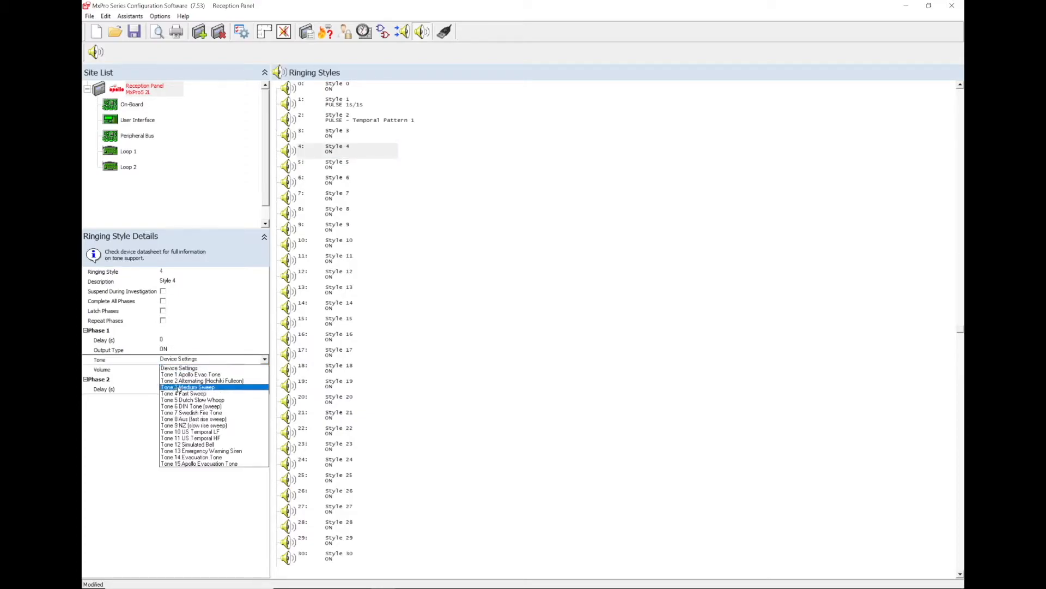
click(188, 387)
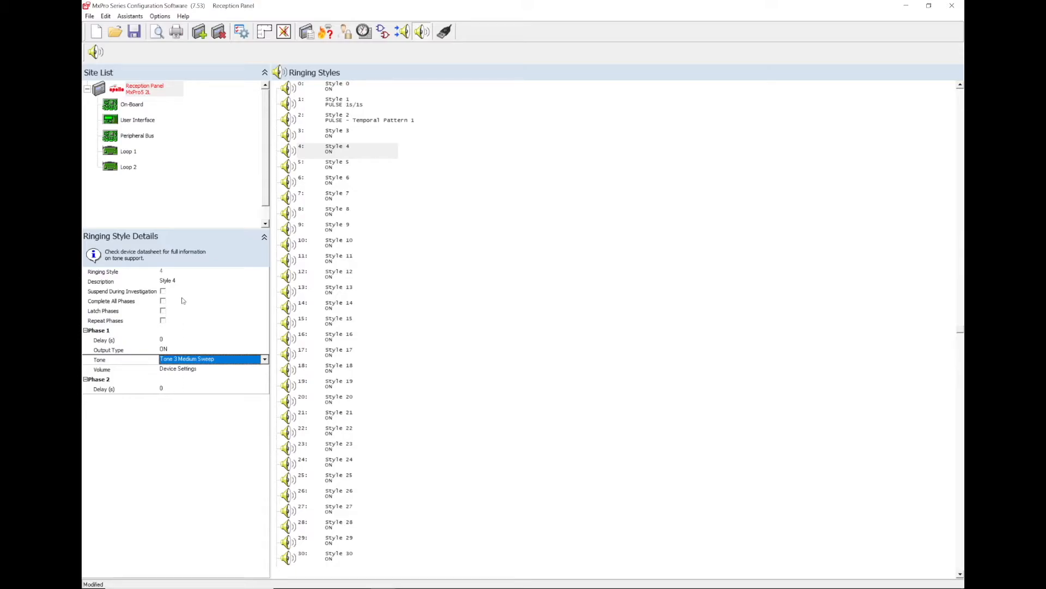
click(201, 280)
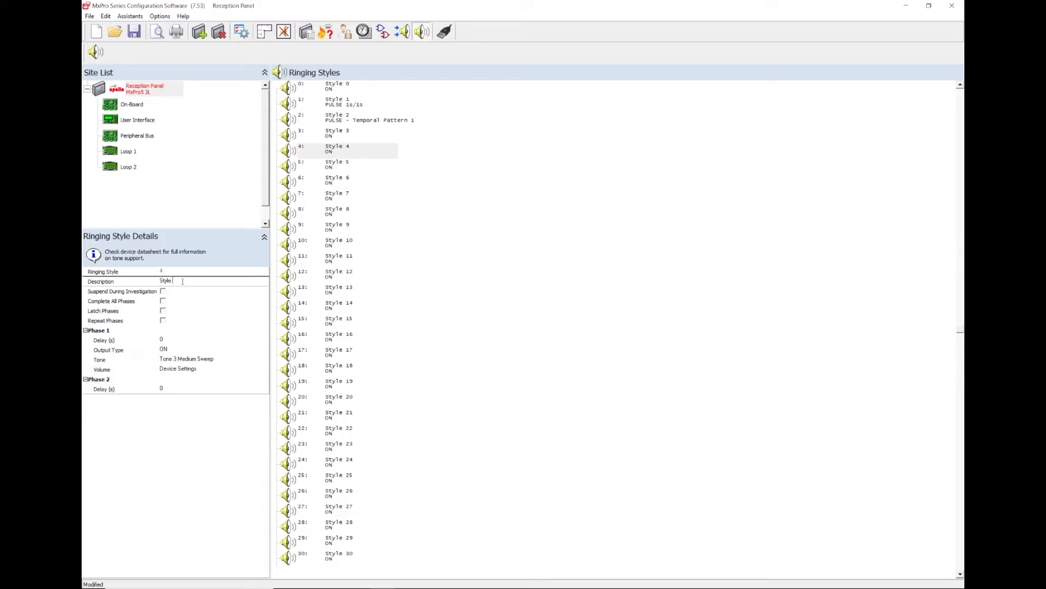
text(Lockdown)
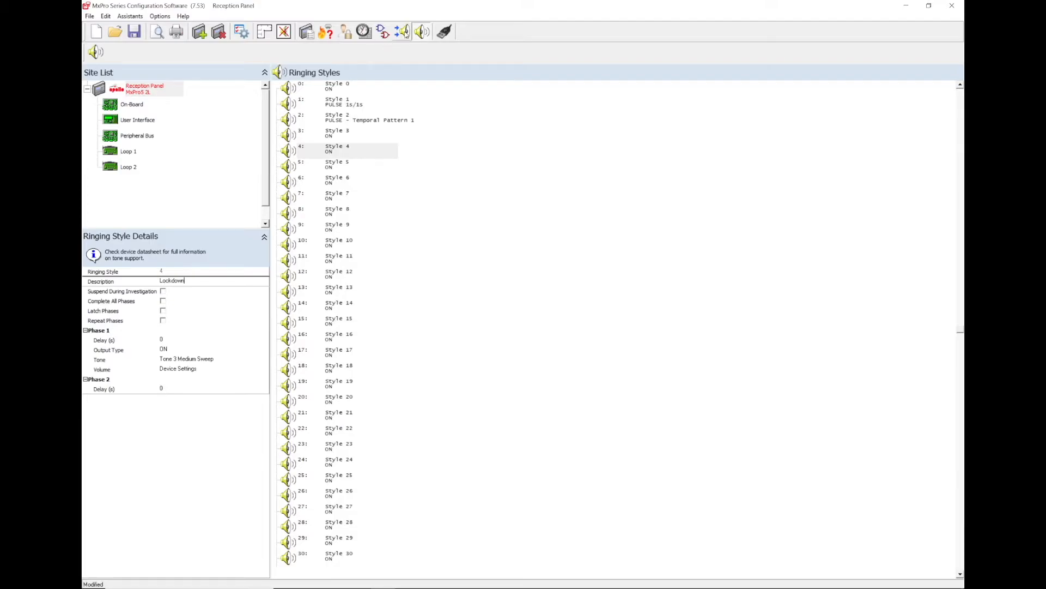
Step: List all outputs assigned to output group 198 Sounders in Cause & Effect, then close it
click(402, 32)
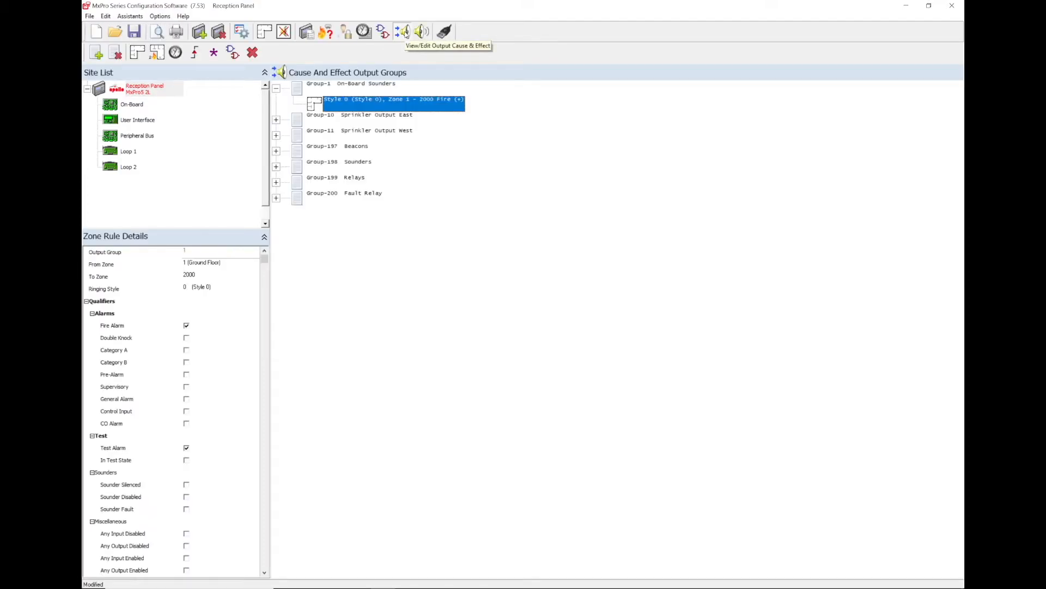
mouse_move(393, 58)
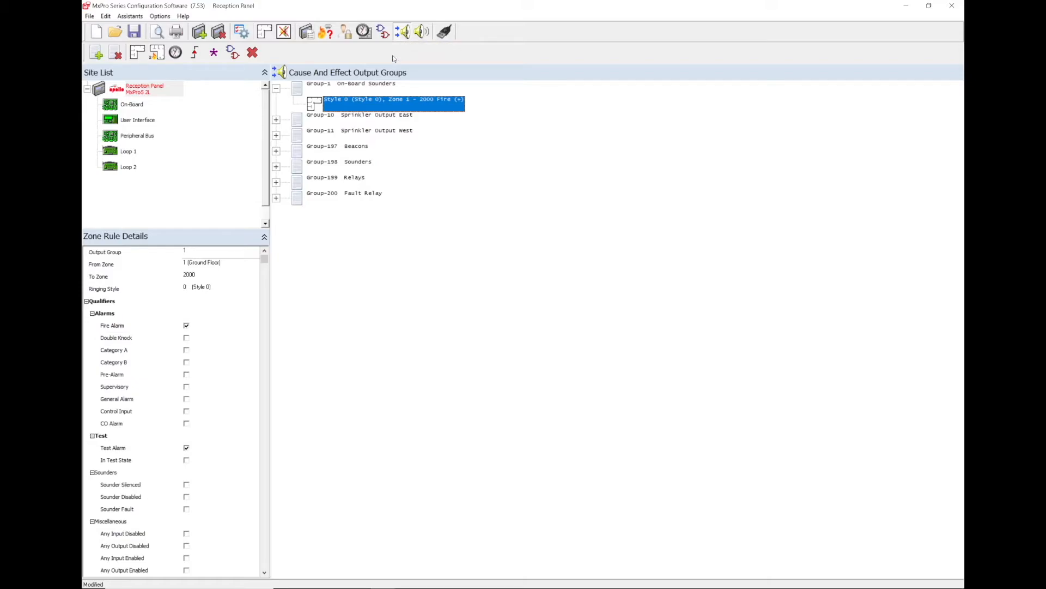
right_click(339, 161)
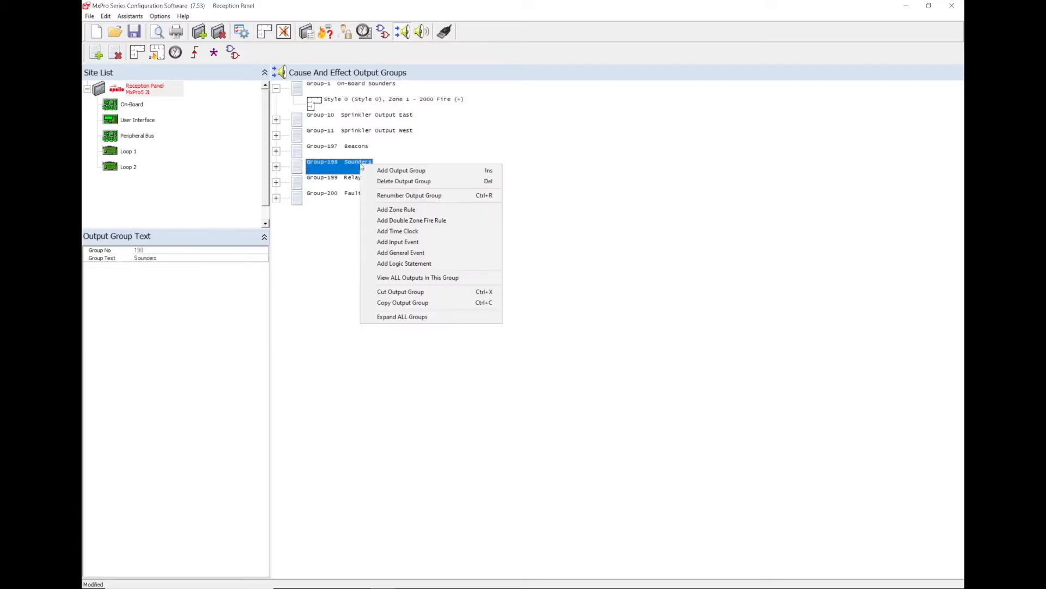
click(418, 277)
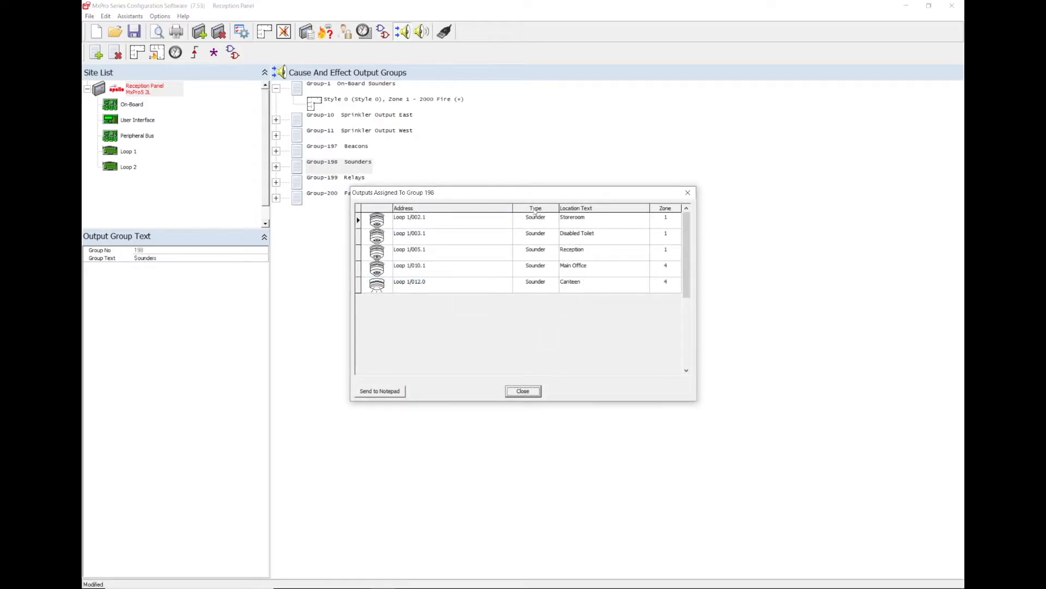
mouse_move(525, 313)
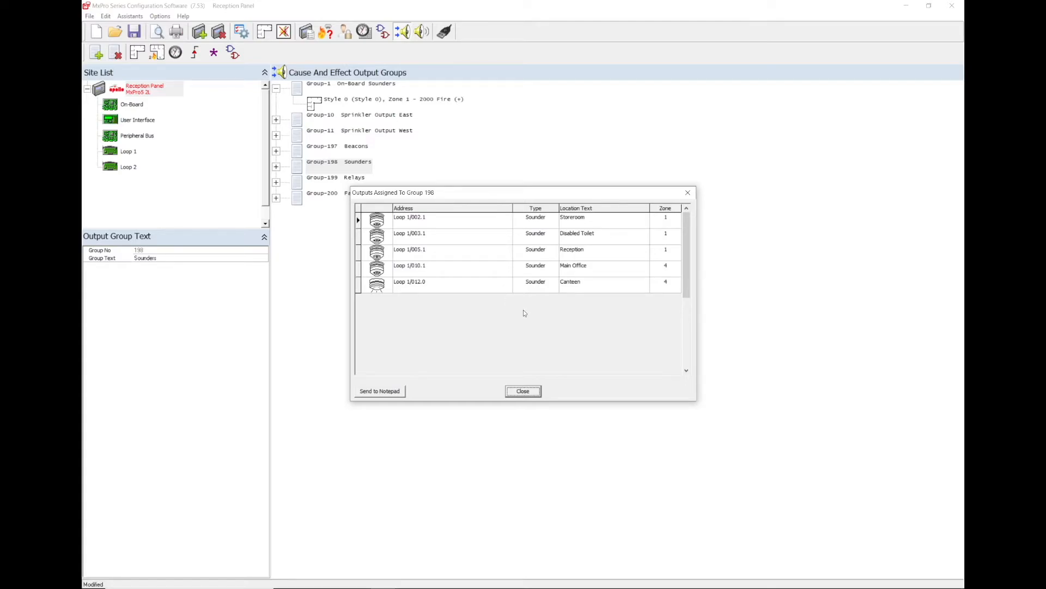
click(522, 391)
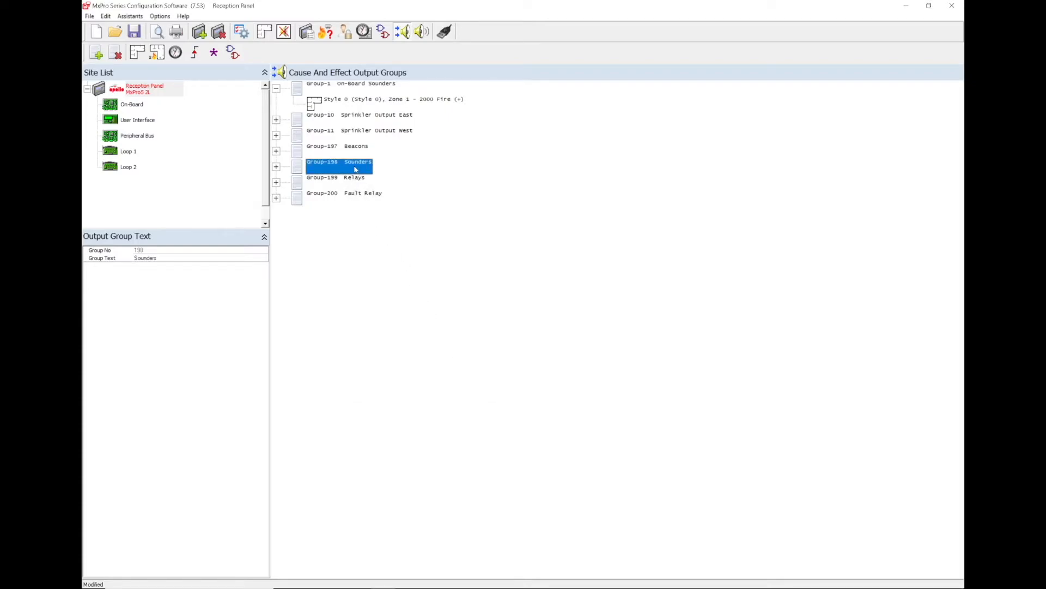
Step: Add an input event for the zone 50 External Input switch to the Sounders group using the Lockdown style
right_click(339, 161)
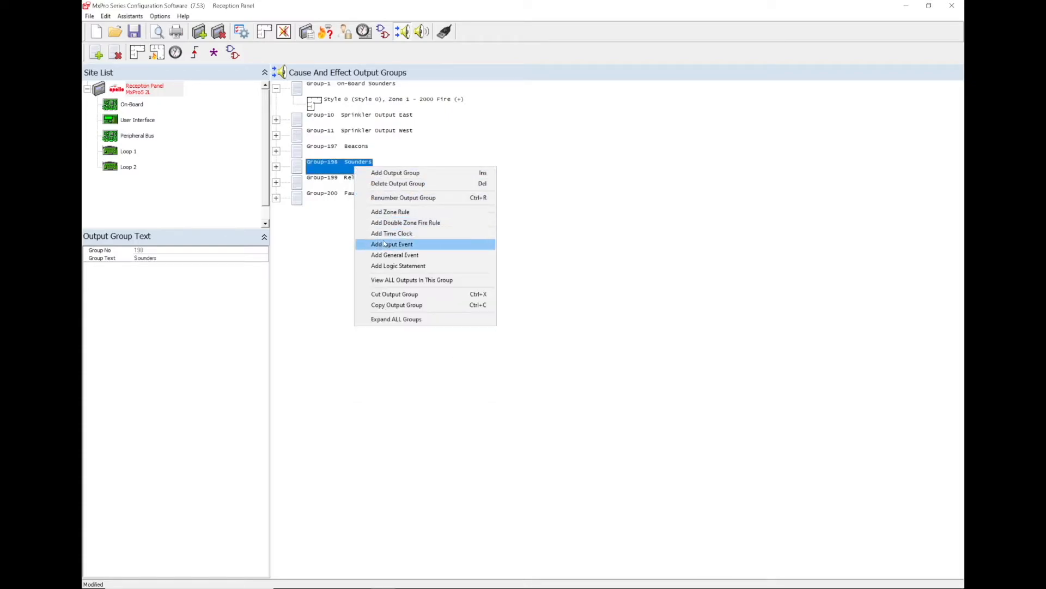
click(391, 243)
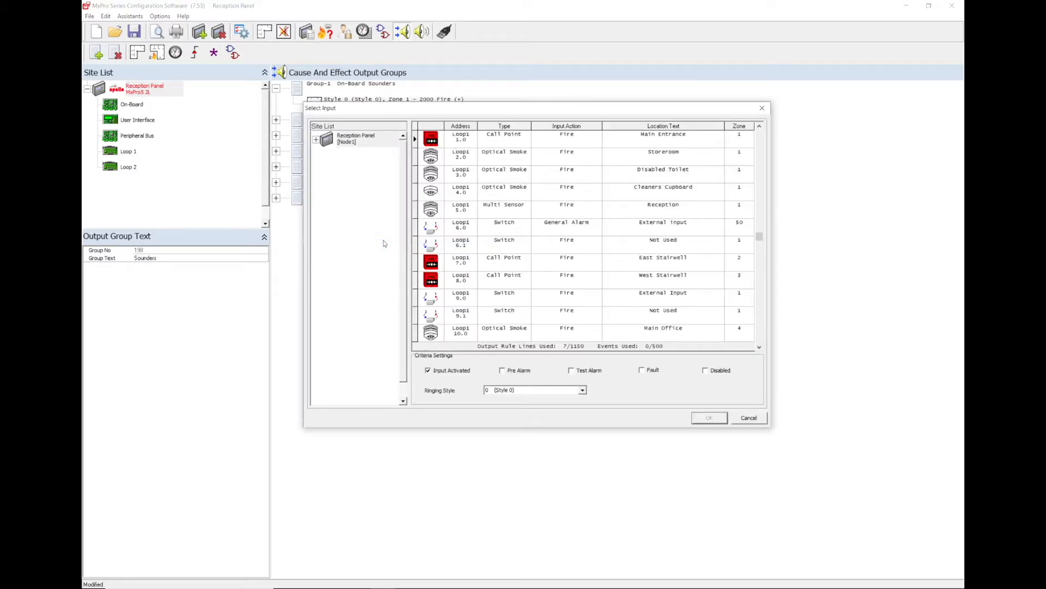
mouse_move(505, 228)
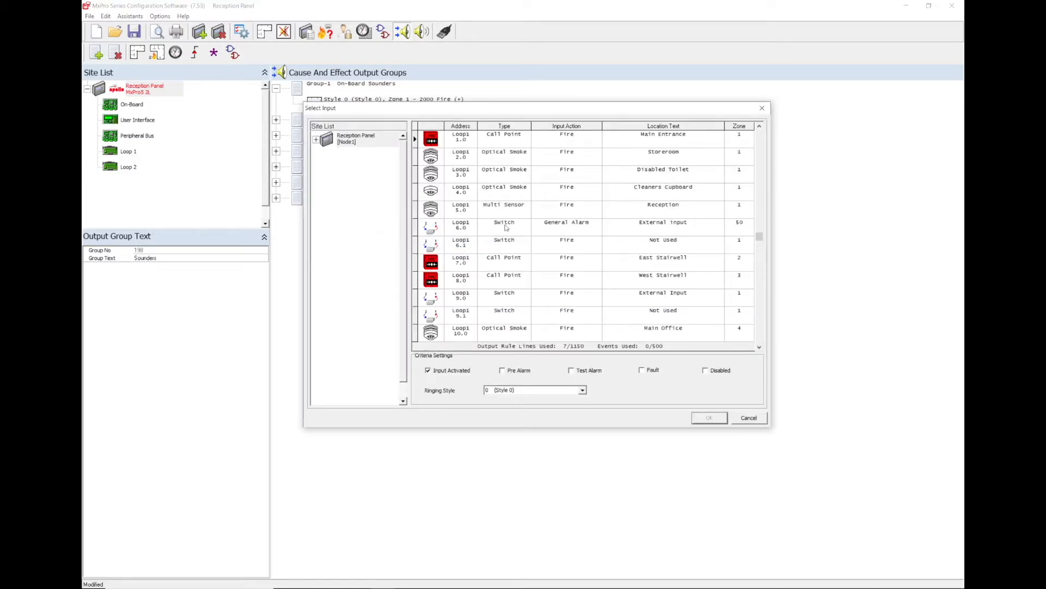
click(567, 224)
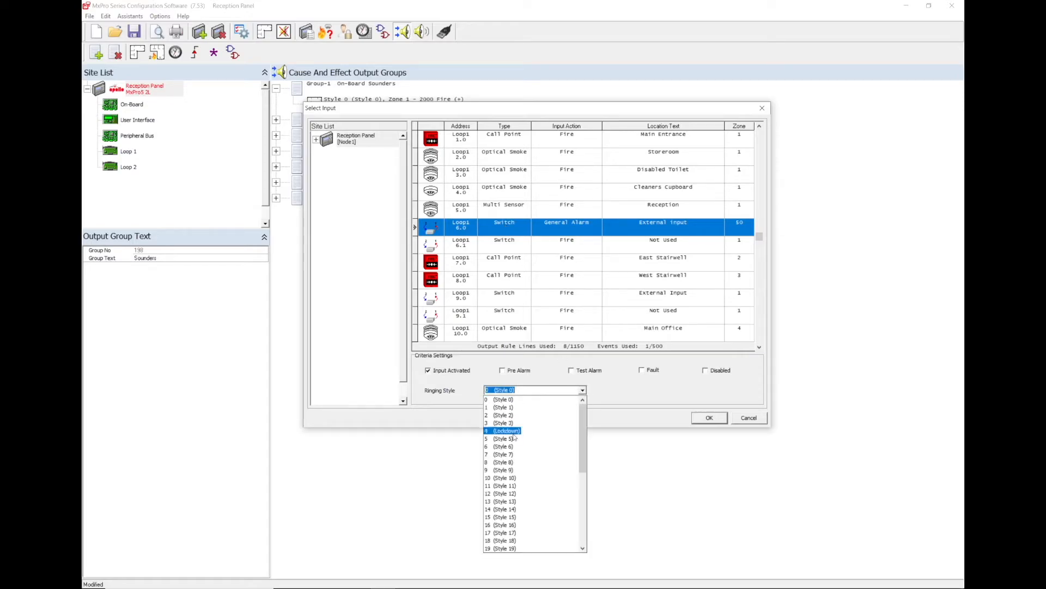
click(503, 430)
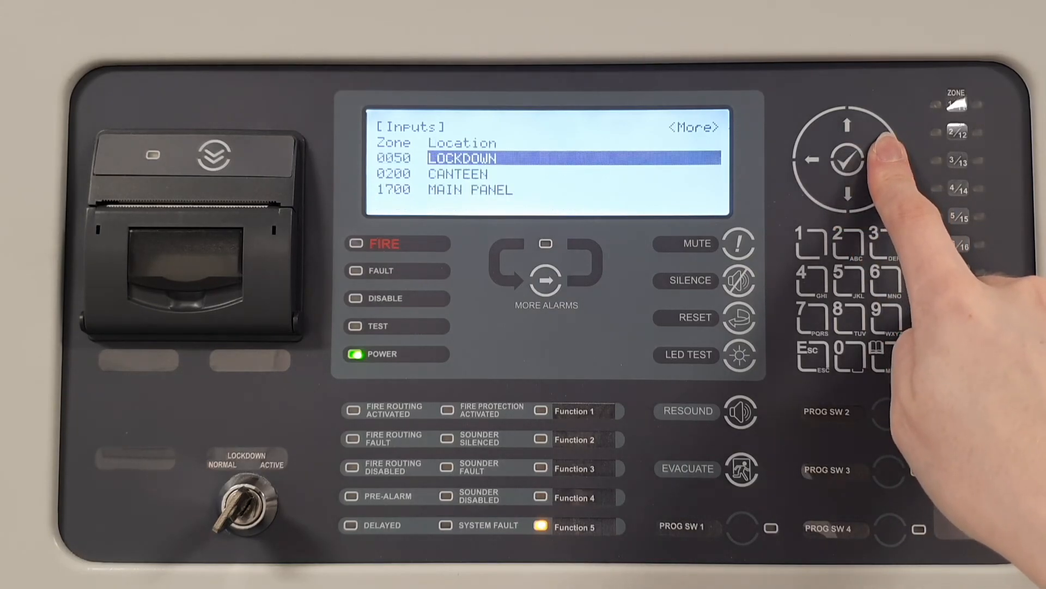
Step: View the inputs within zone 0050 showing the Lockdown device as Enabled
click(845, 159)
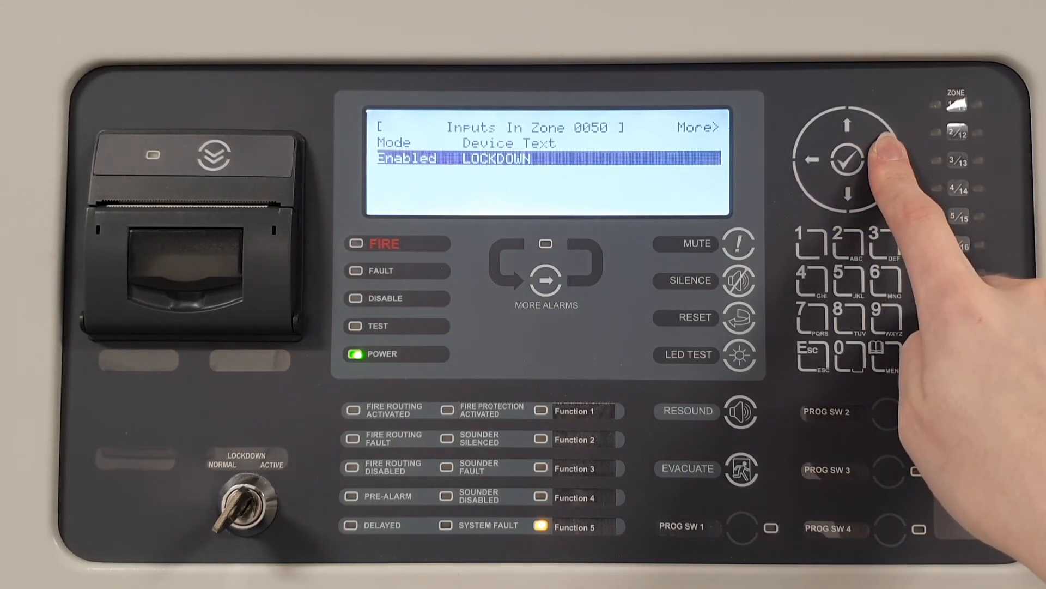